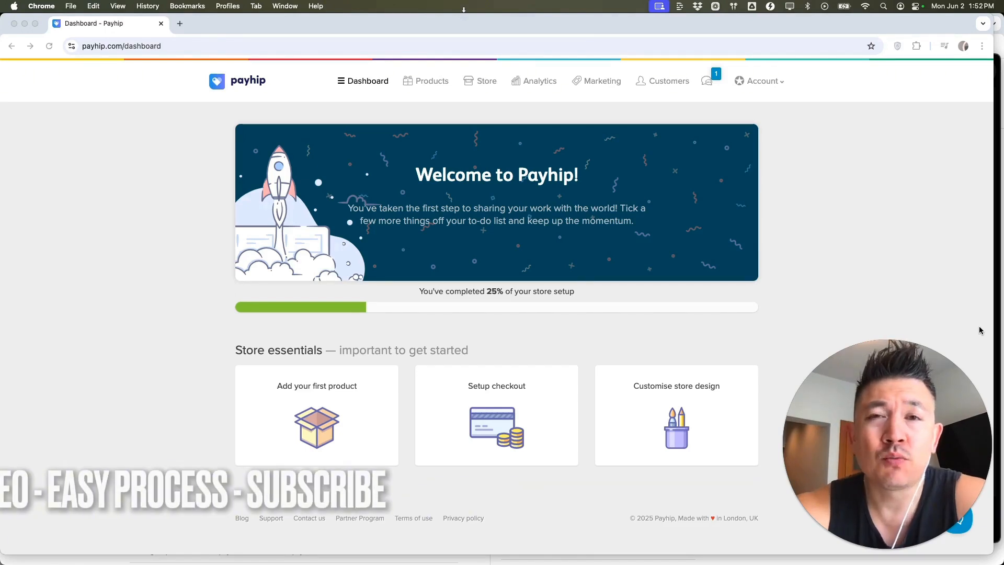
mouse_move(923, 398)
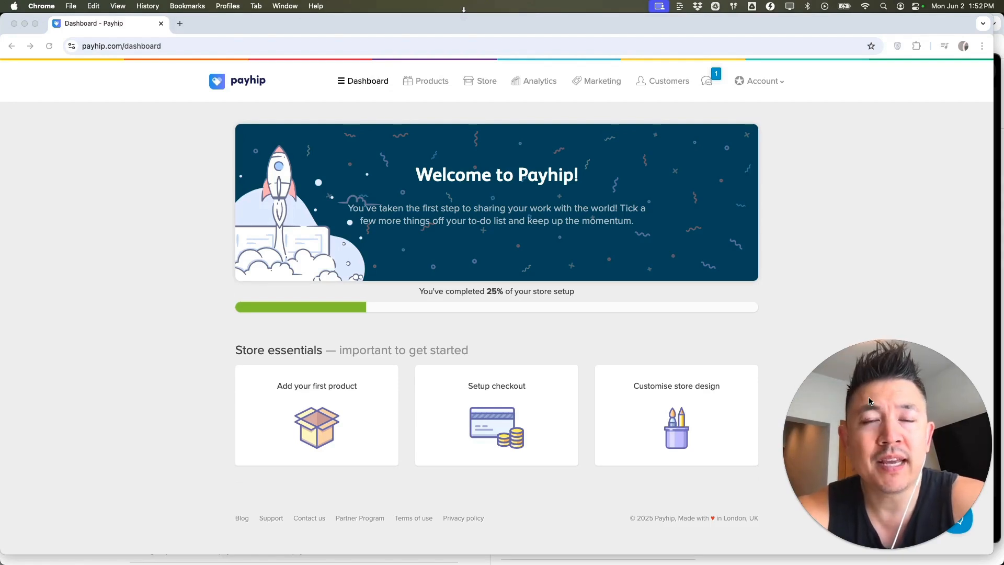
mouse_move(643, 226)
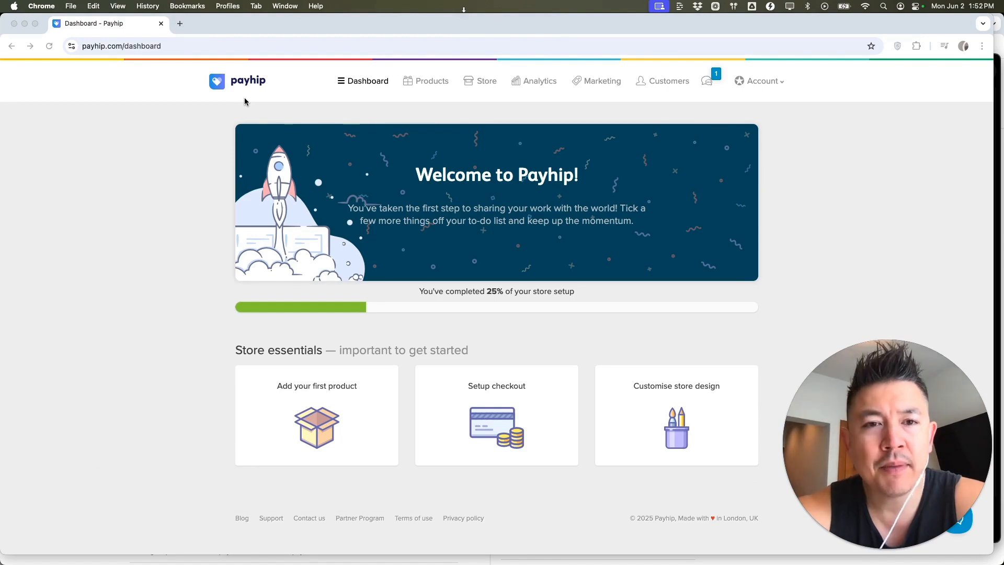
mouse_move(238, 120)
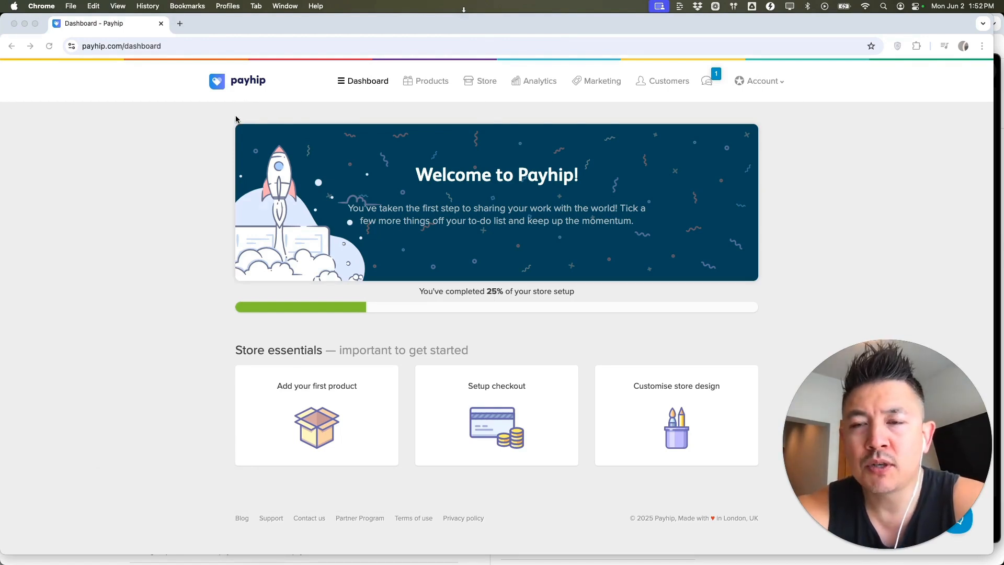
mouse_move(667, 147)
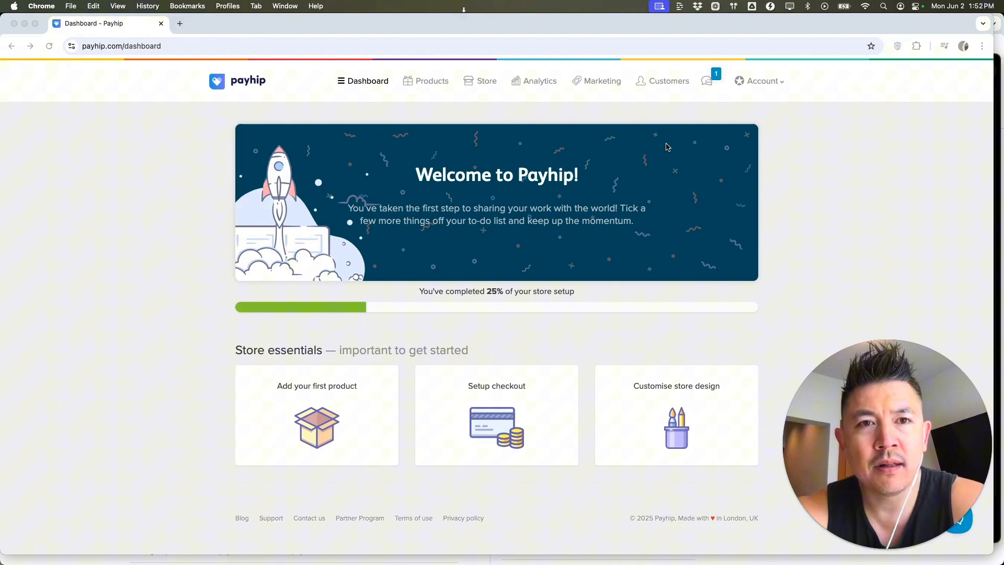
Go to Account > Settings and show the Payment Details section with PayPal and Stripe options.
click(762, 81)
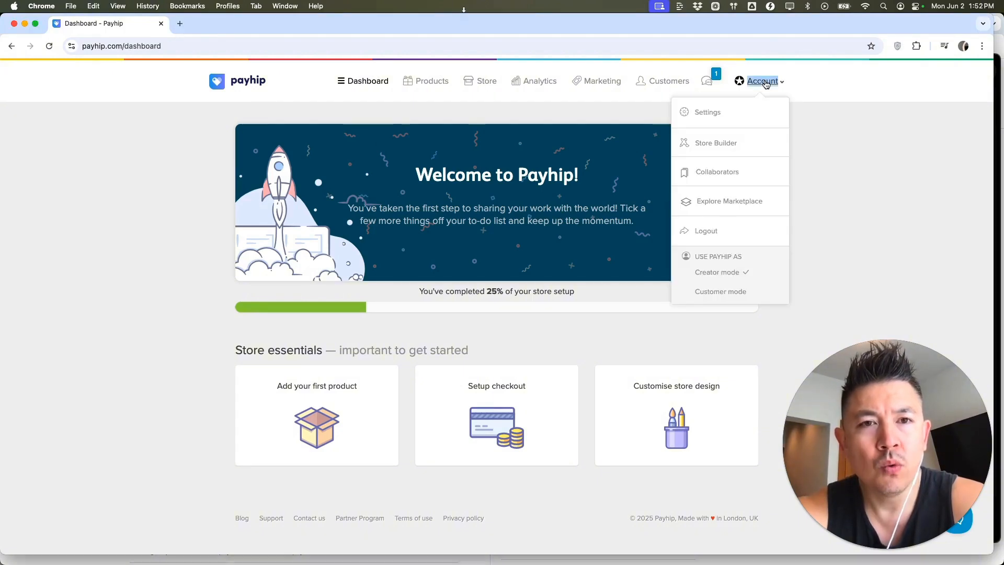
mouse_move(717, 171)
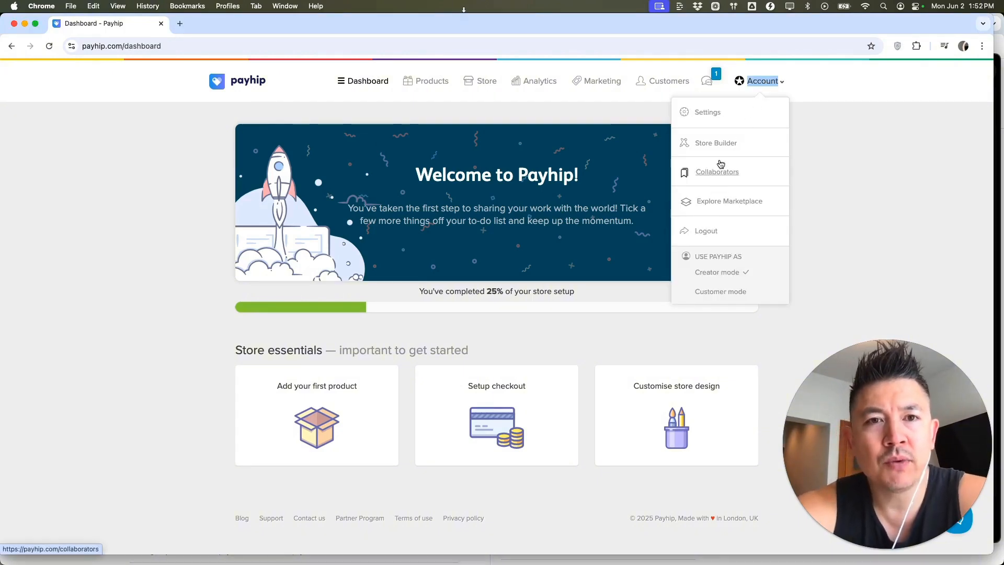
click(708, 111)
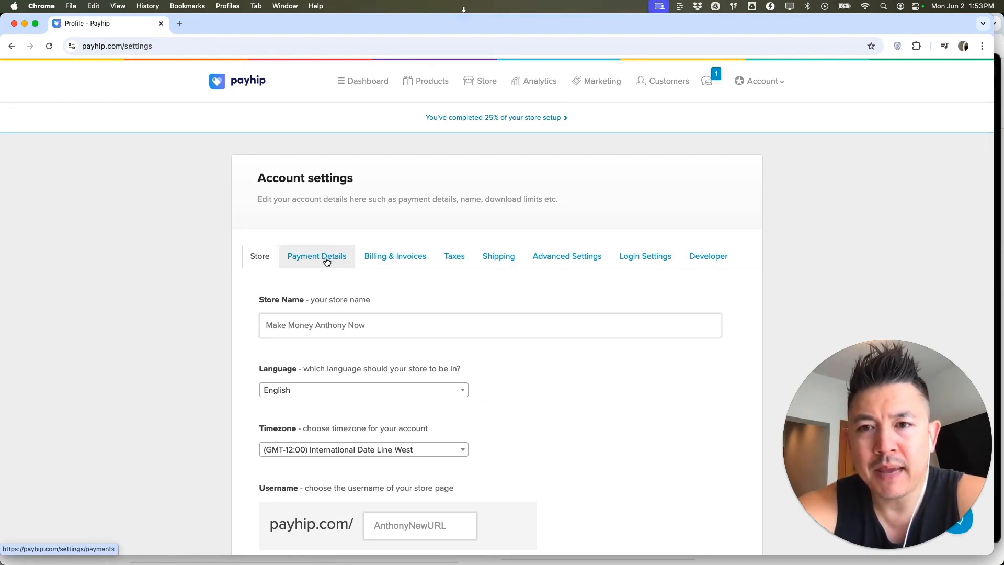
click(316, 255)
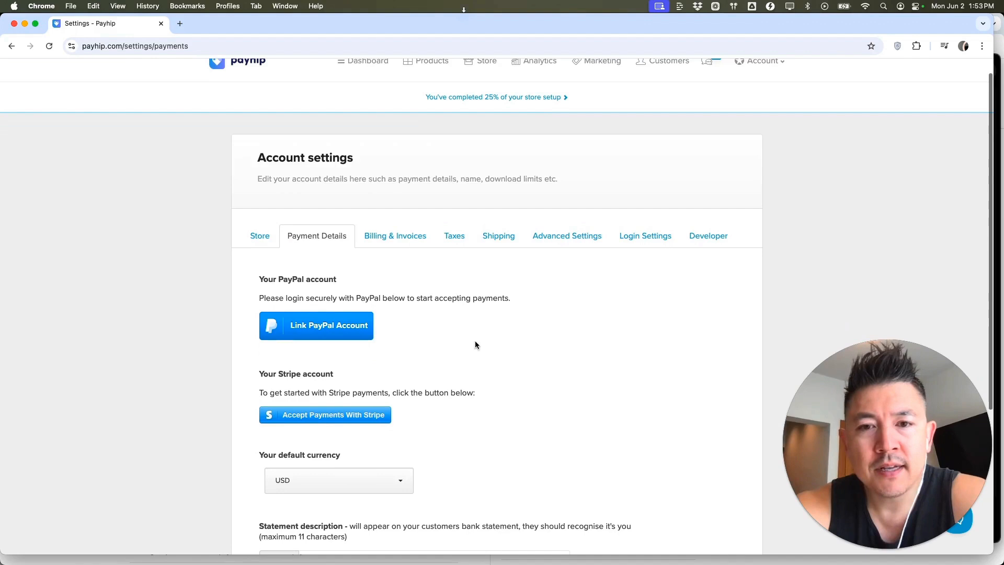
mouse_move(332, 336)
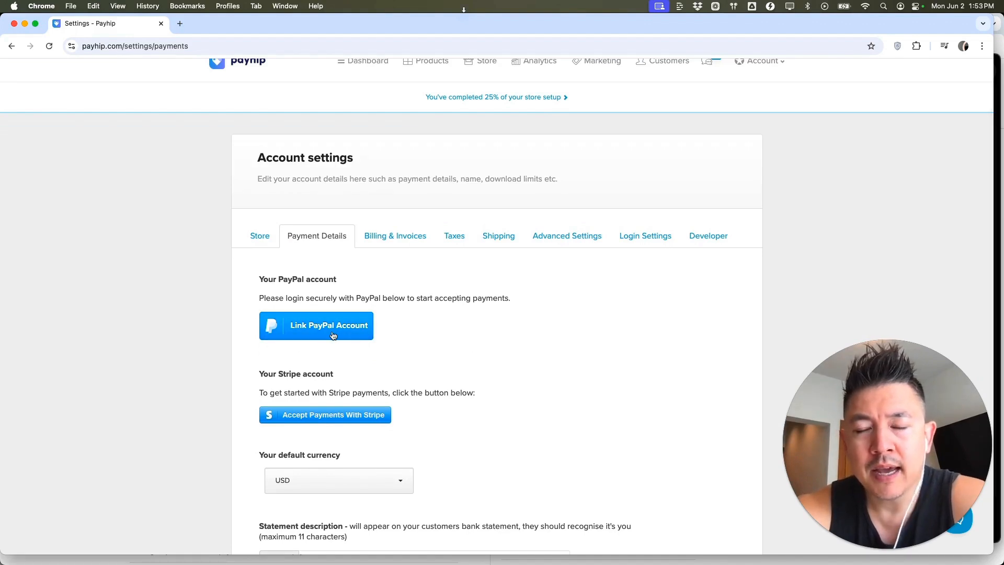
mouse_move(368, 332)
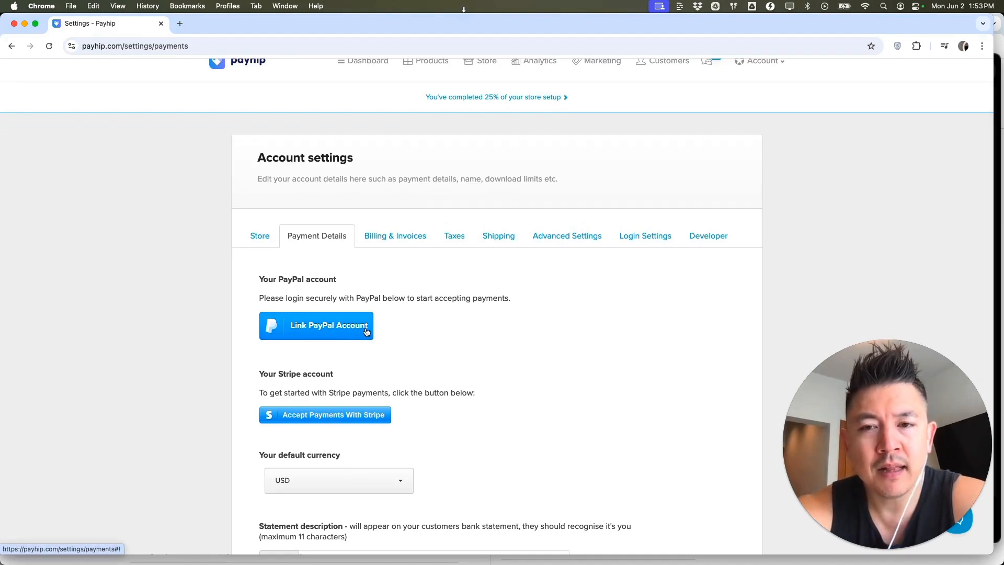
Start Link PayPal Account and continue past the linking dialog to the PayPal login popup.
click(316, 325)
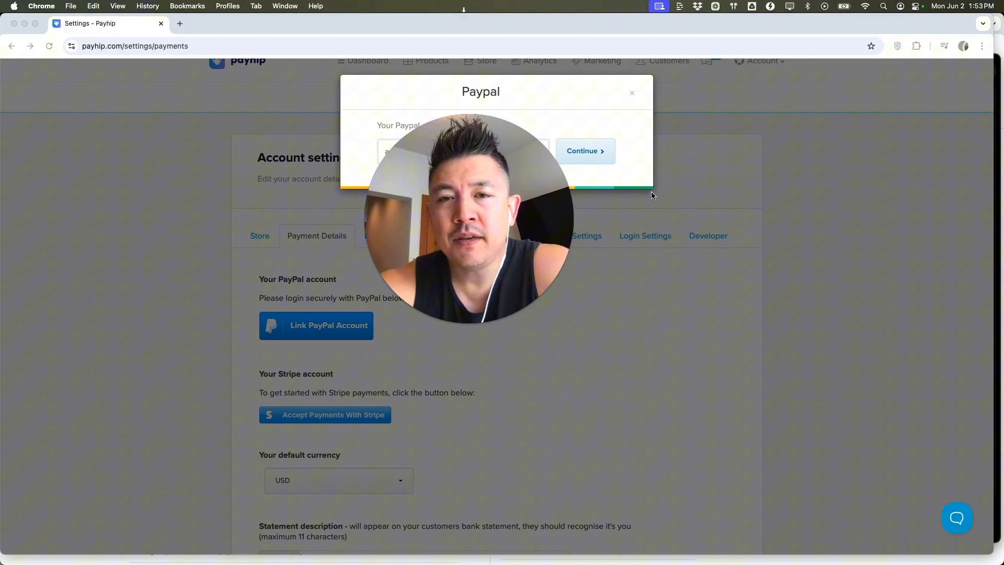
click(584, 150)
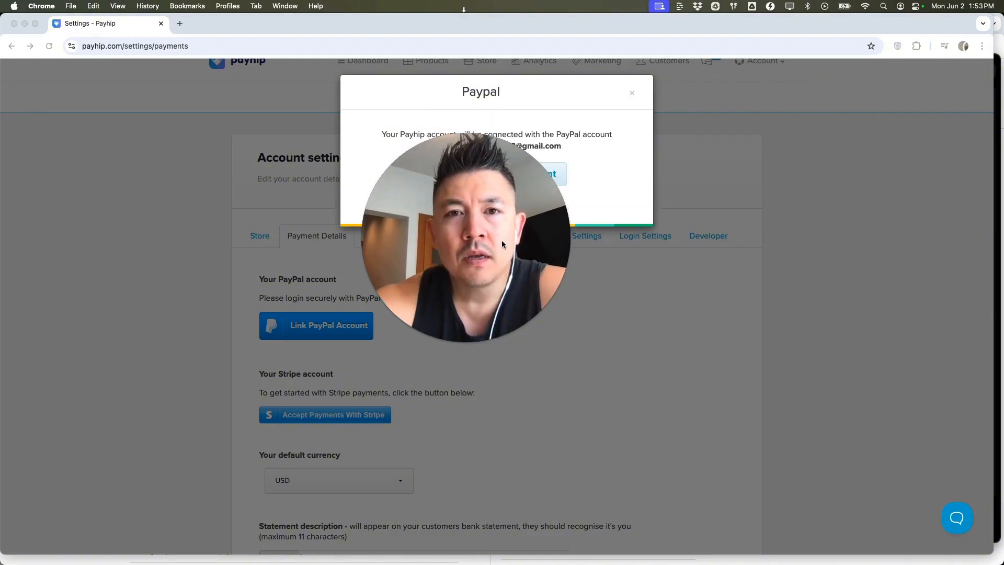
mouse_move(600, 150)
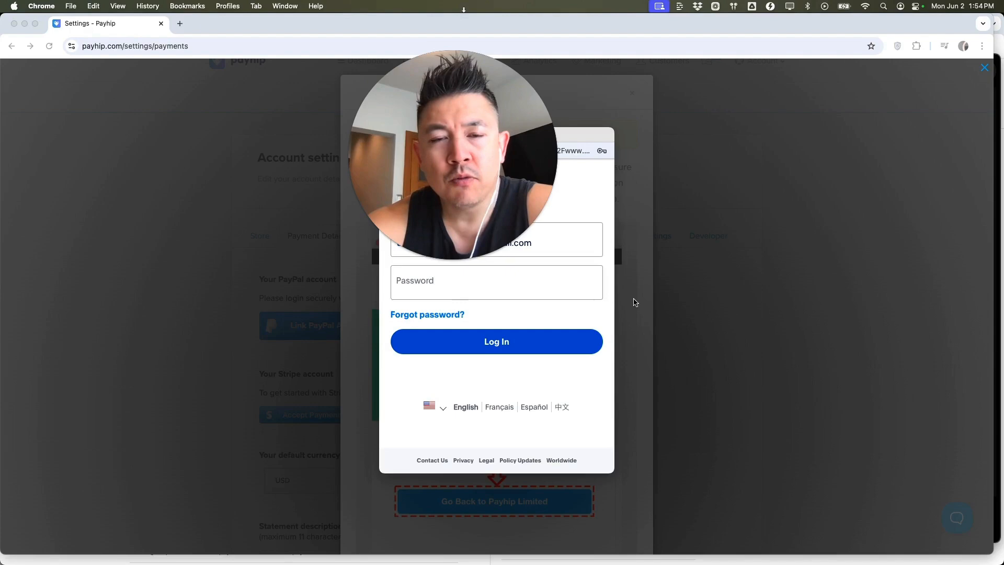
mouse_move(582, 242)
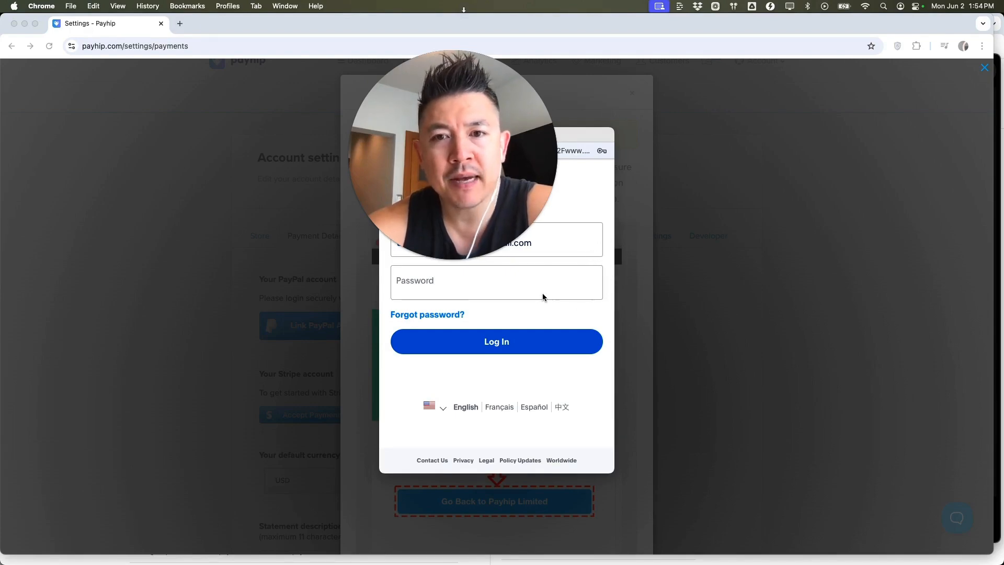
Log in to PayPal, connect the personal account and allow Payhip Limited permission.
click(496, 341)
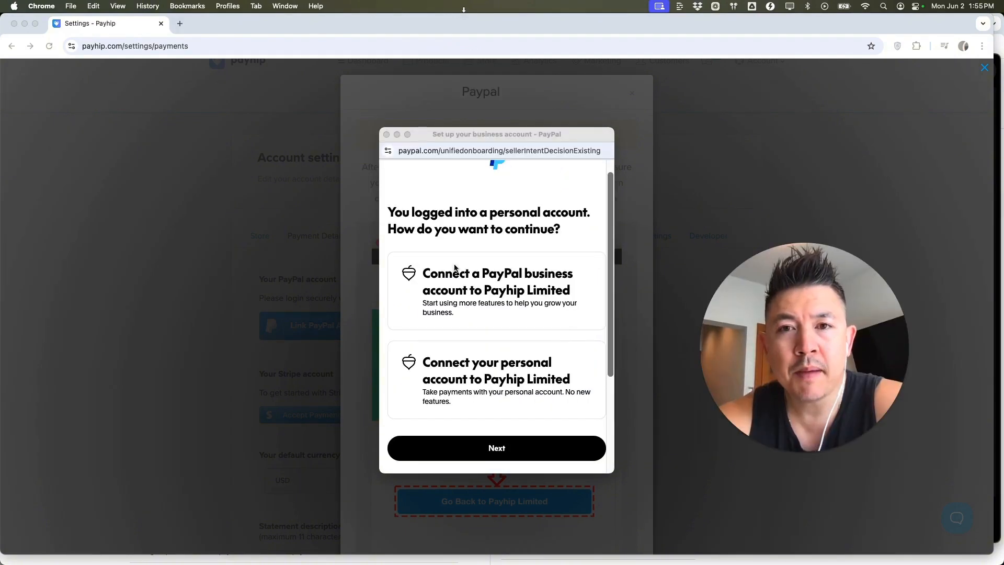
mouse_move(535, 238)
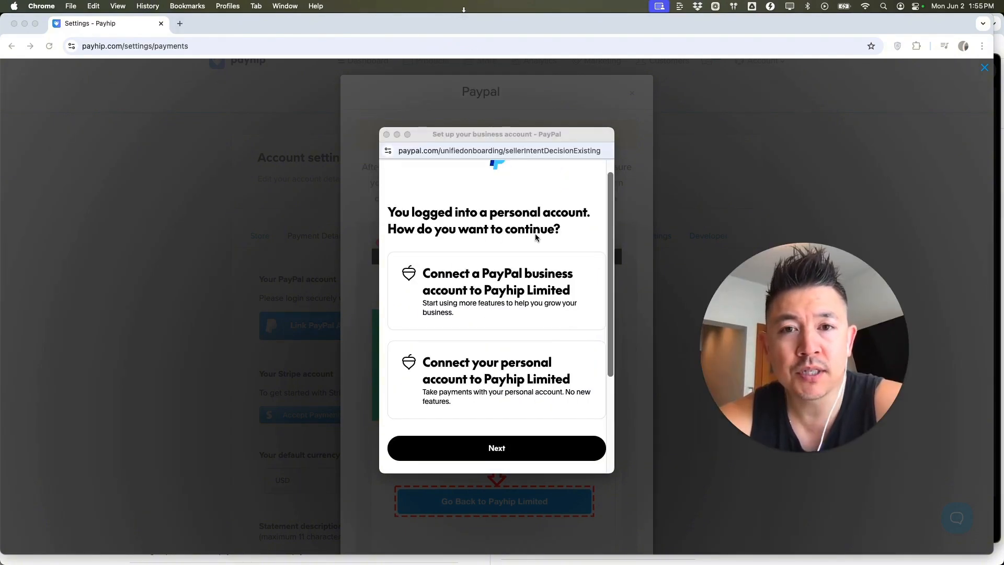
mouse_move(482, 238)
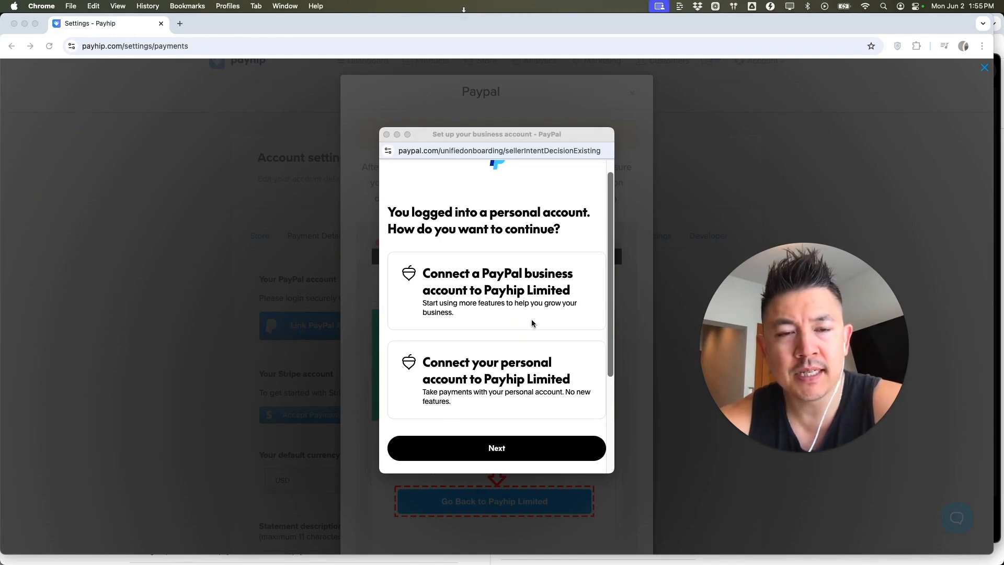
mouse_move(481, 339)
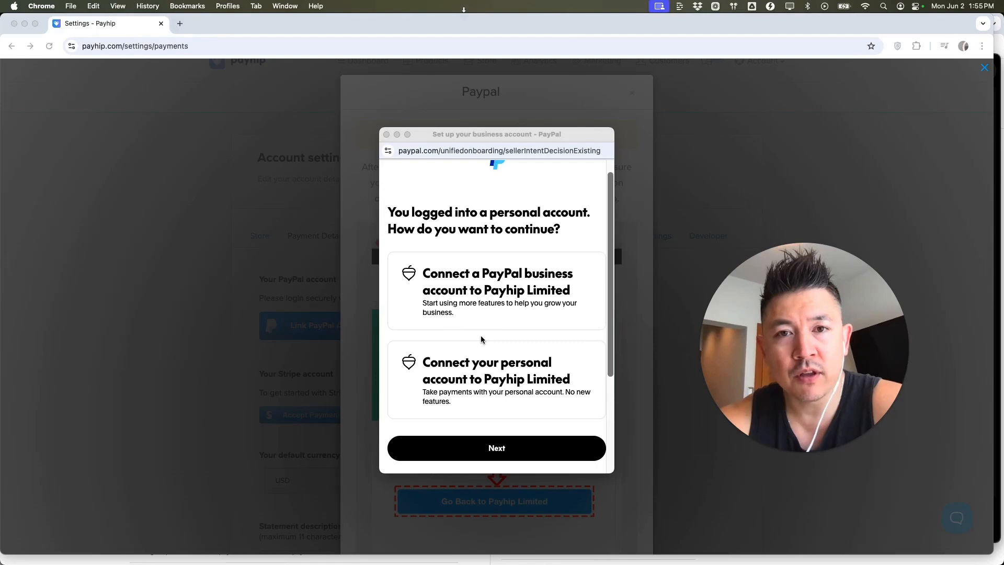
click(496, 447)
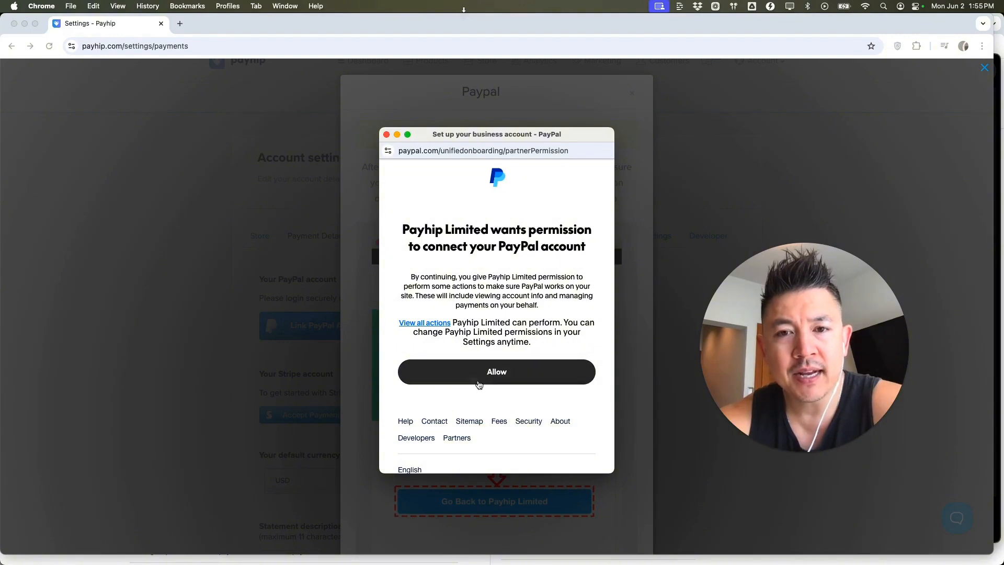
click(496, 371)
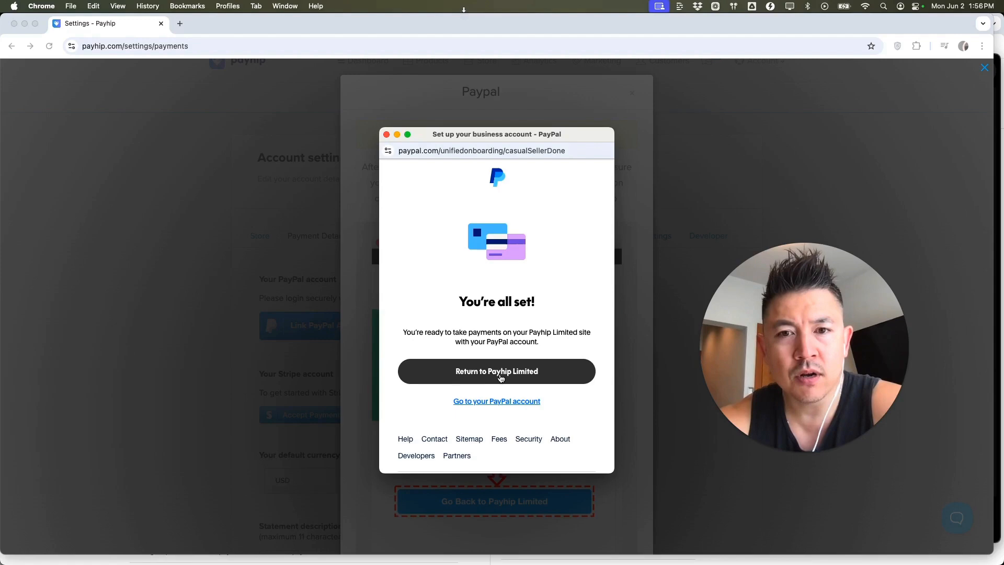
Return to Payhip Limited, where Payment Details shows PayPal connected with a green check.
click(496, 372)
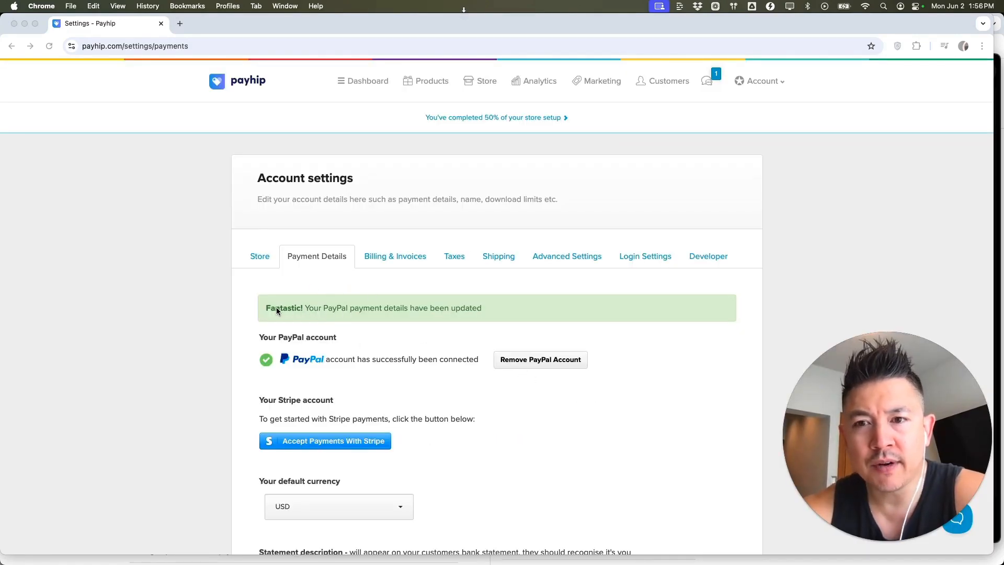
mouse_move(478, 314)
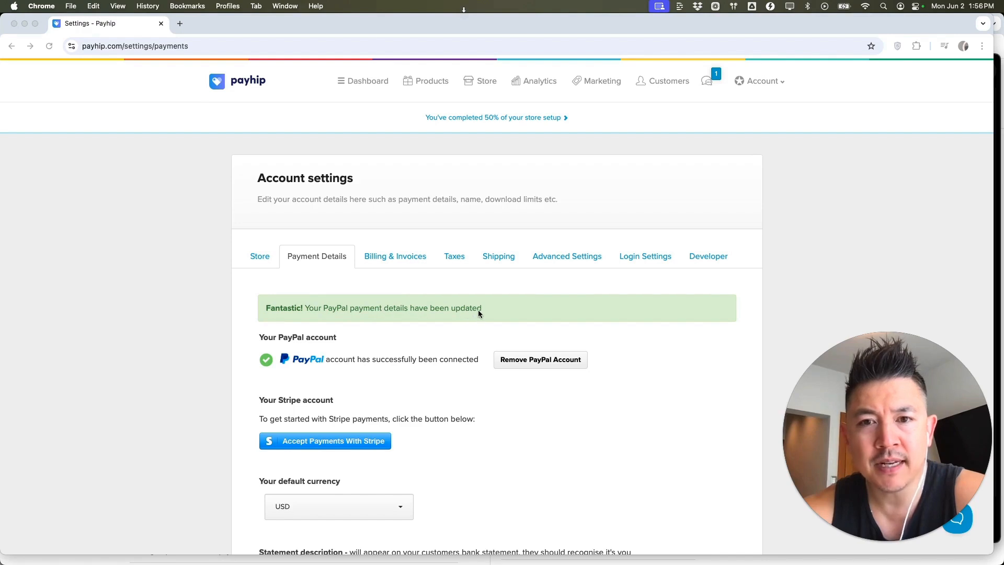
mouse_move(307, 364)
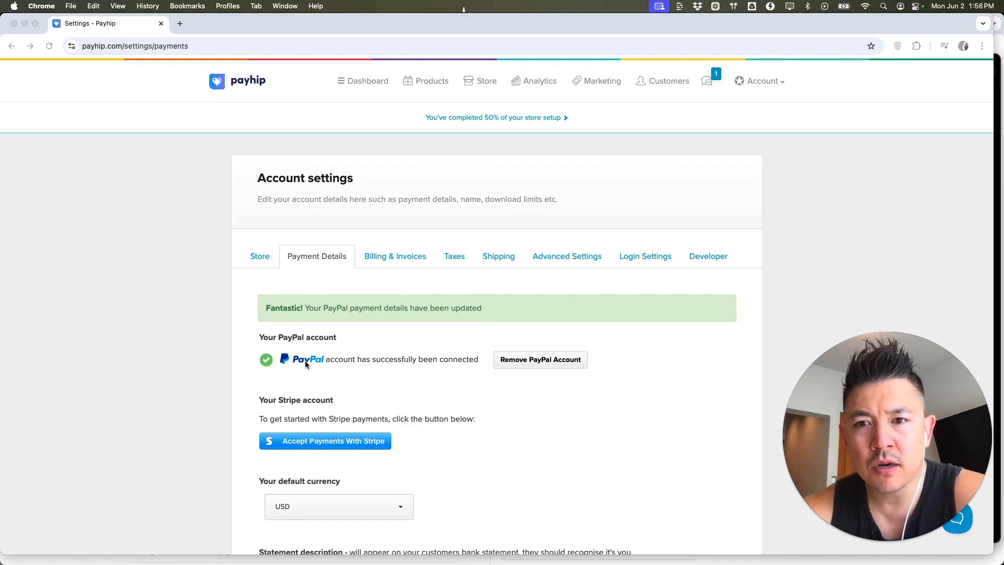
mouse_move(271, 371)
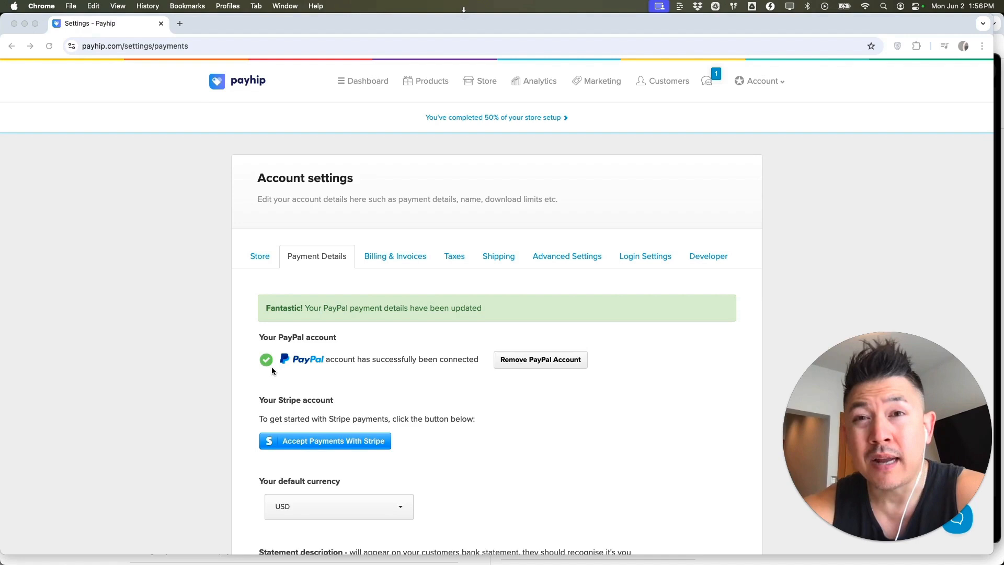